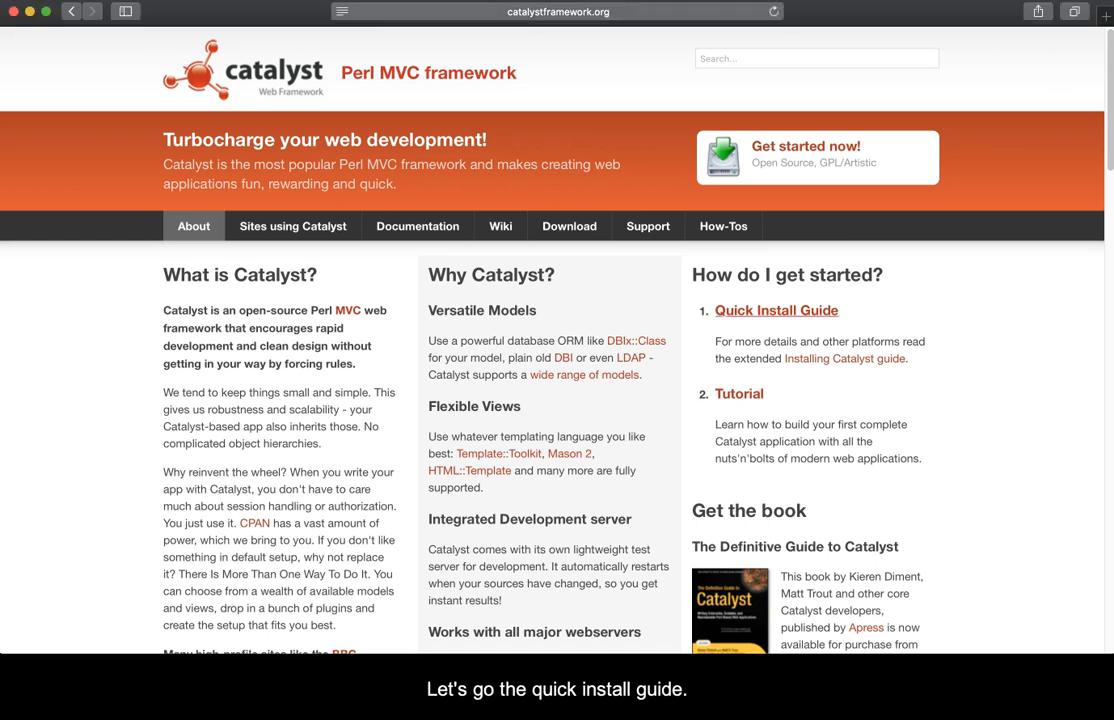
Step: Open the Catalyst Quick Install Guide in Safari
{"action": "left_click", "coordinate": [776, 310]}
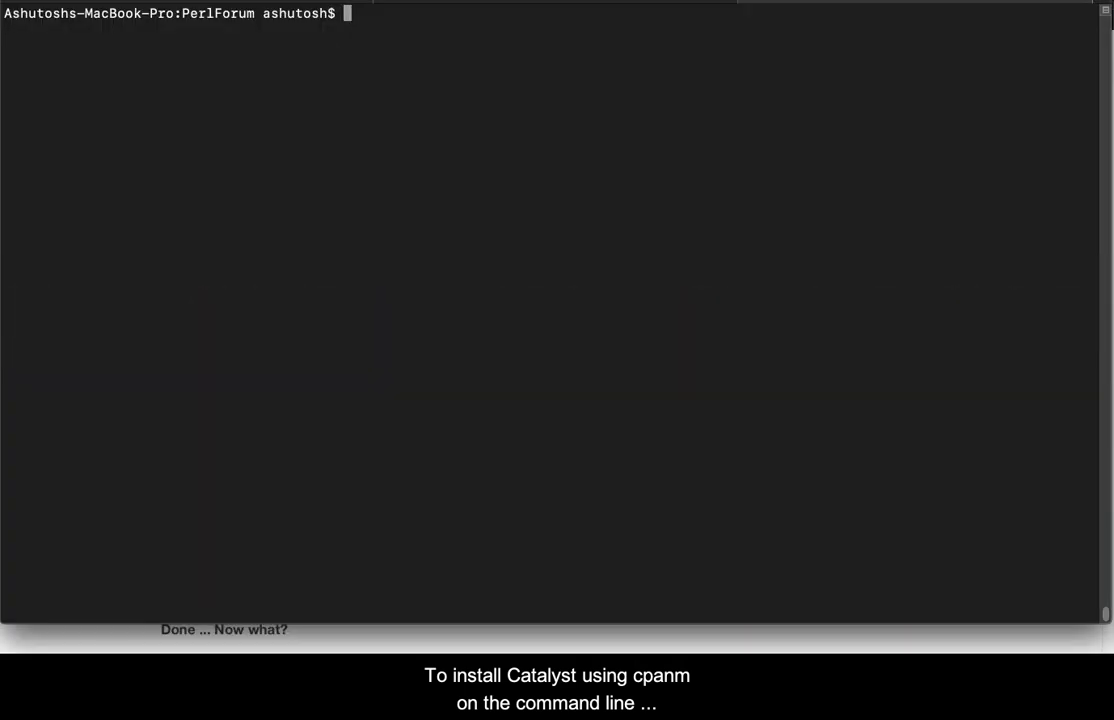
Step: Type 'sudo cpanm Catalyst::Devel', then erase it back to 'sudo cpanm'
{"action": "type", "text": "sudo"}
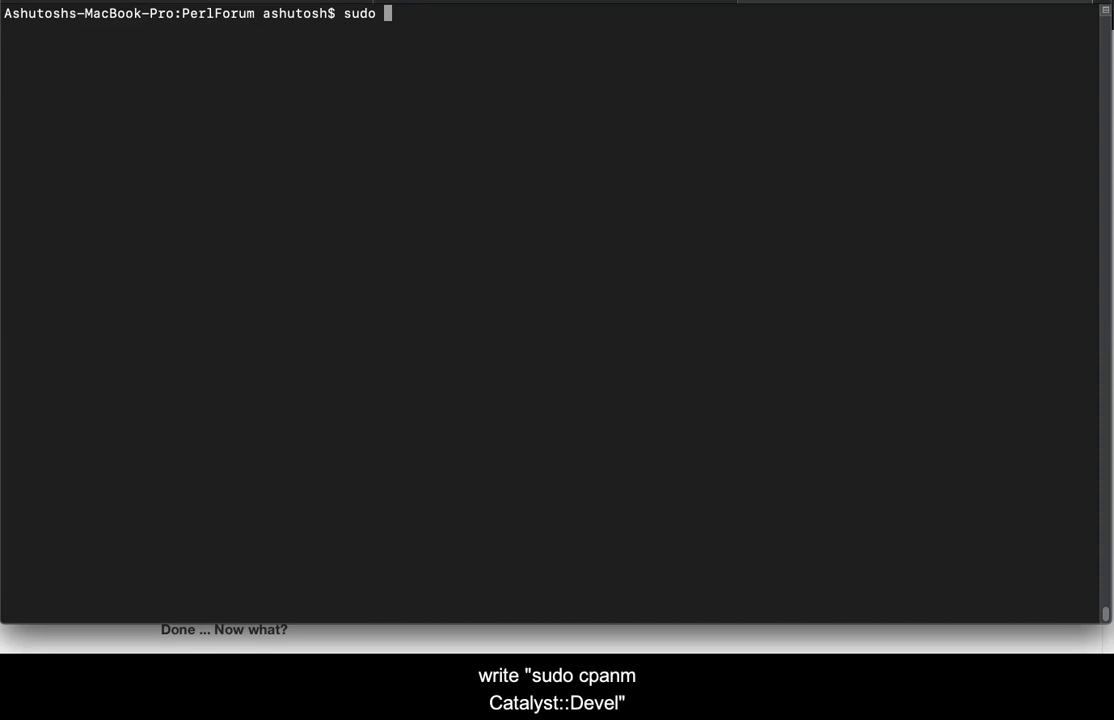
{"action": "type", "text": "cpanm Cata"}
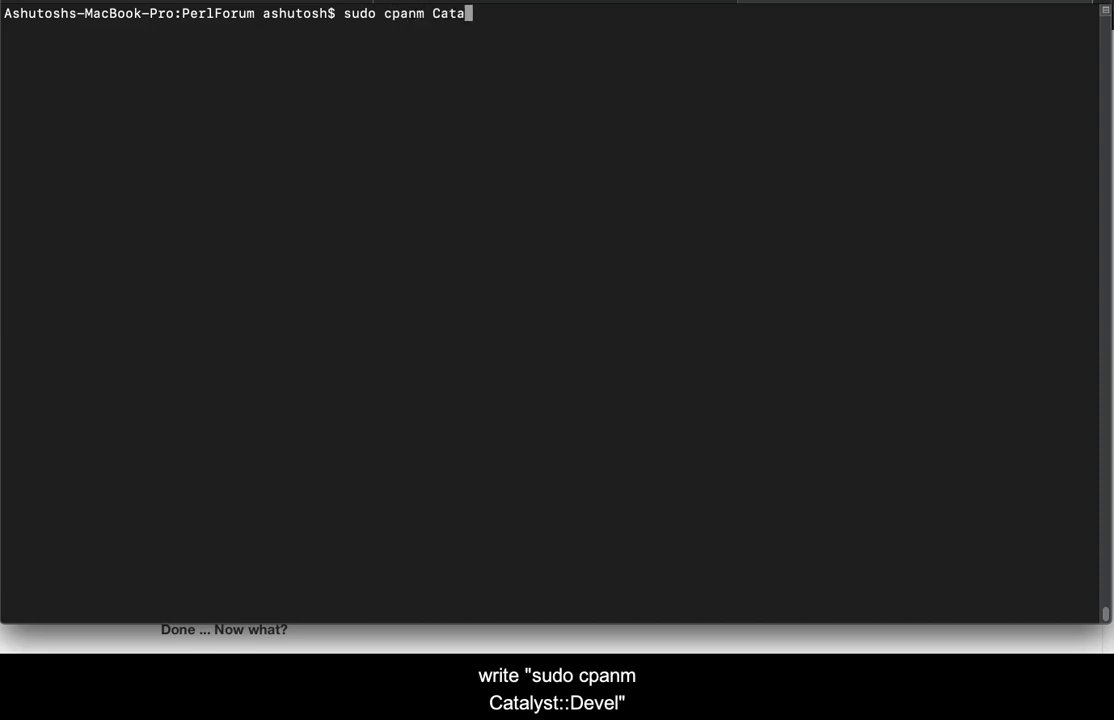
{"action": "type", "text": "lyst::Devel"}
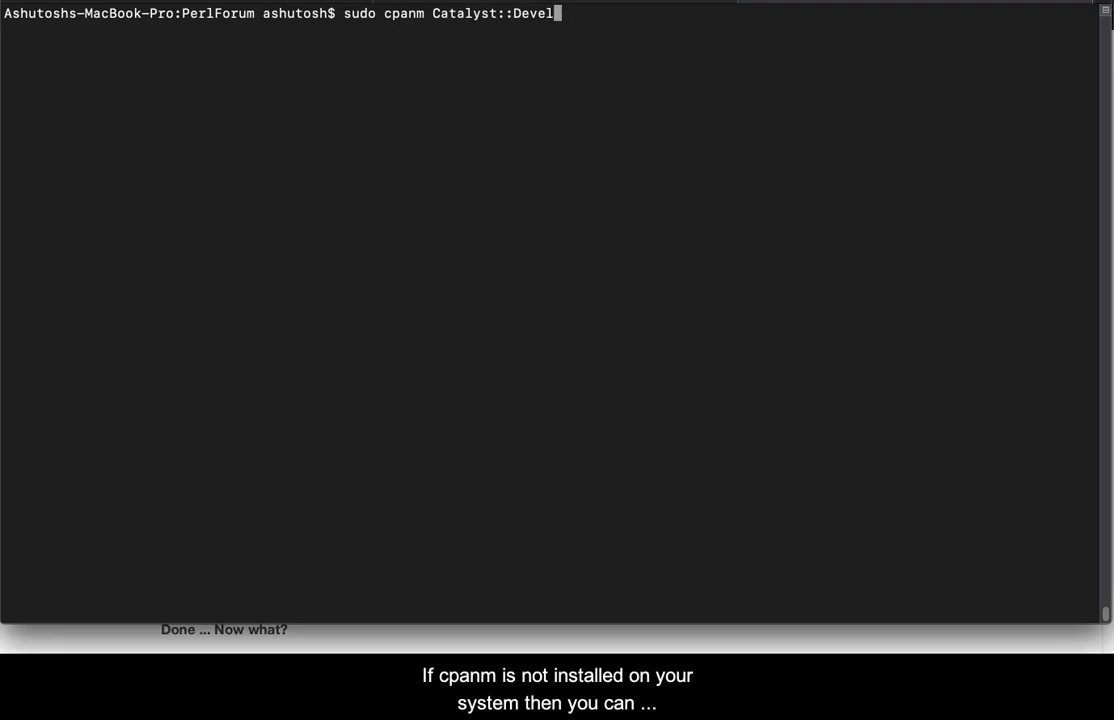
{"action": "key", "text": "Backspace"}
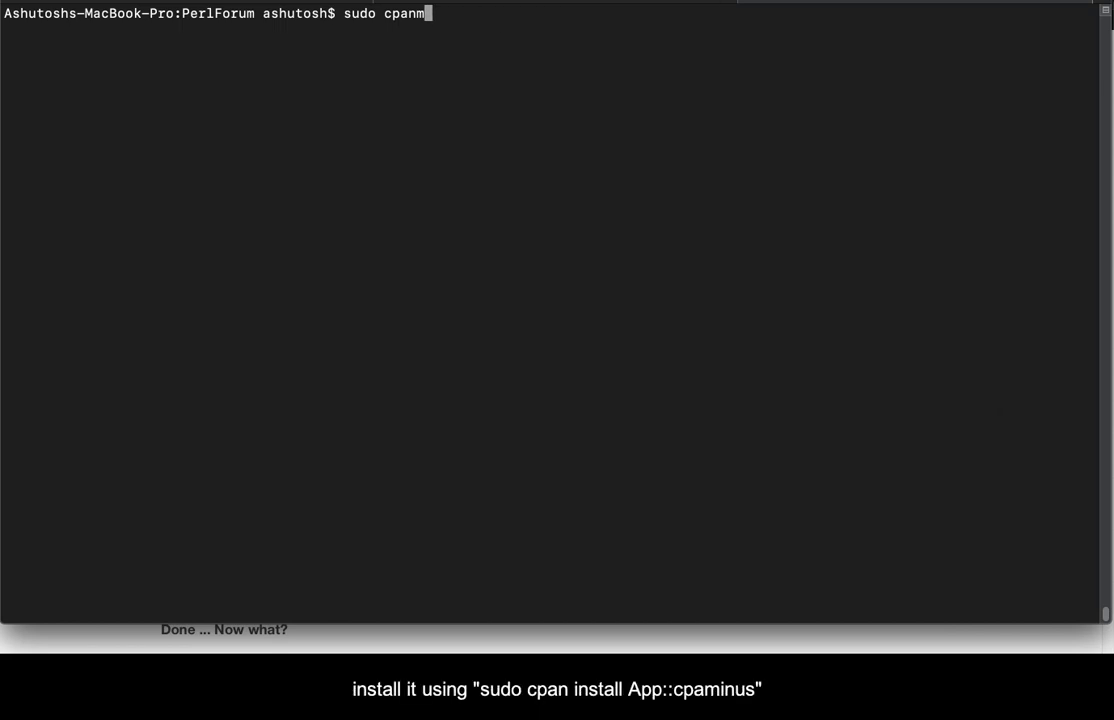
Step: Shorten the command to 'sudo cpan' and start typing 'install App::cpanminus'
{"action": "key", "text": "Backspace"}
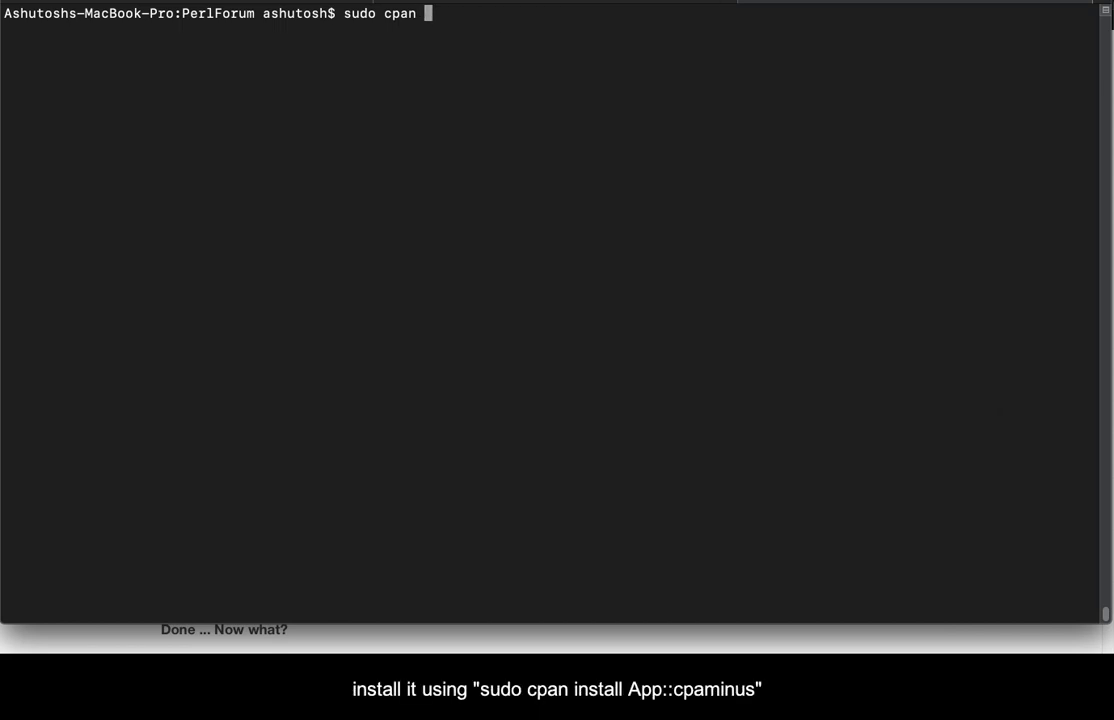
{"action": "type", "text": "inst"}
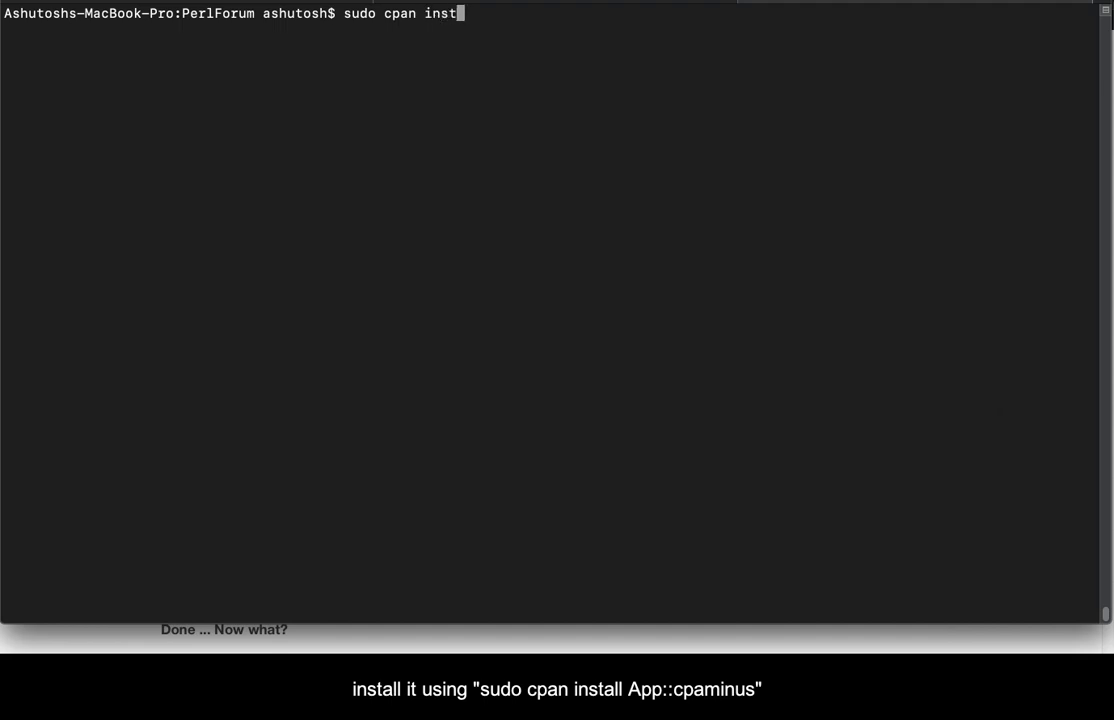
{"action": "type", "text": "all A"}
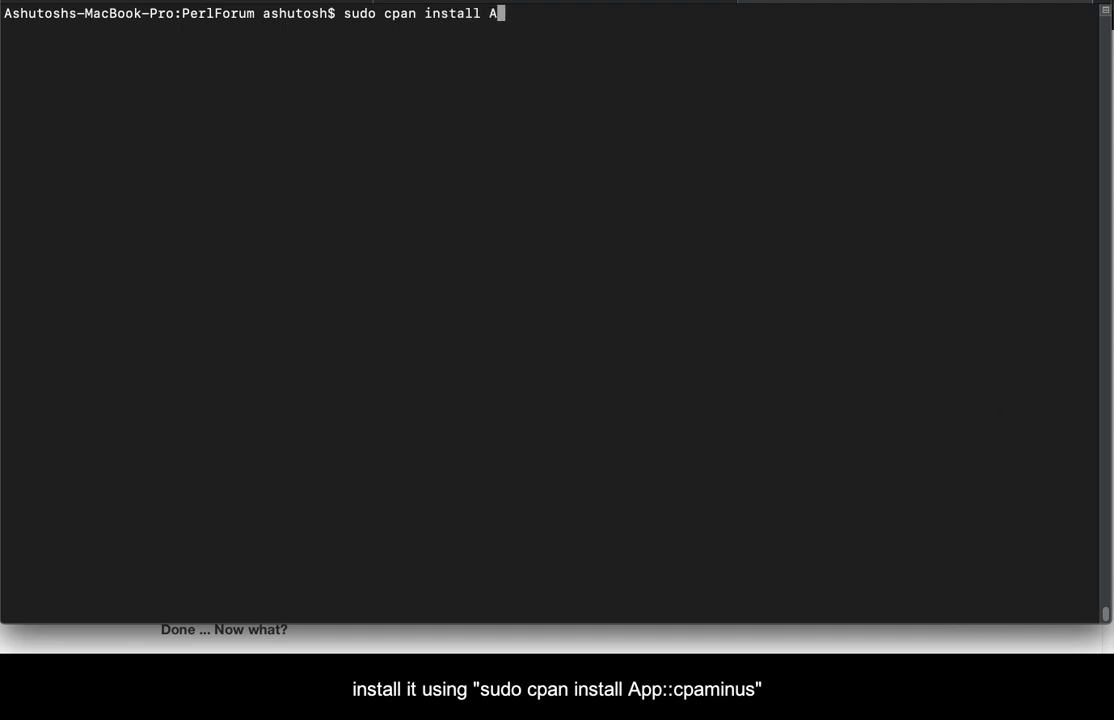
{"action": "type", "text": "pp::cpanmi"}
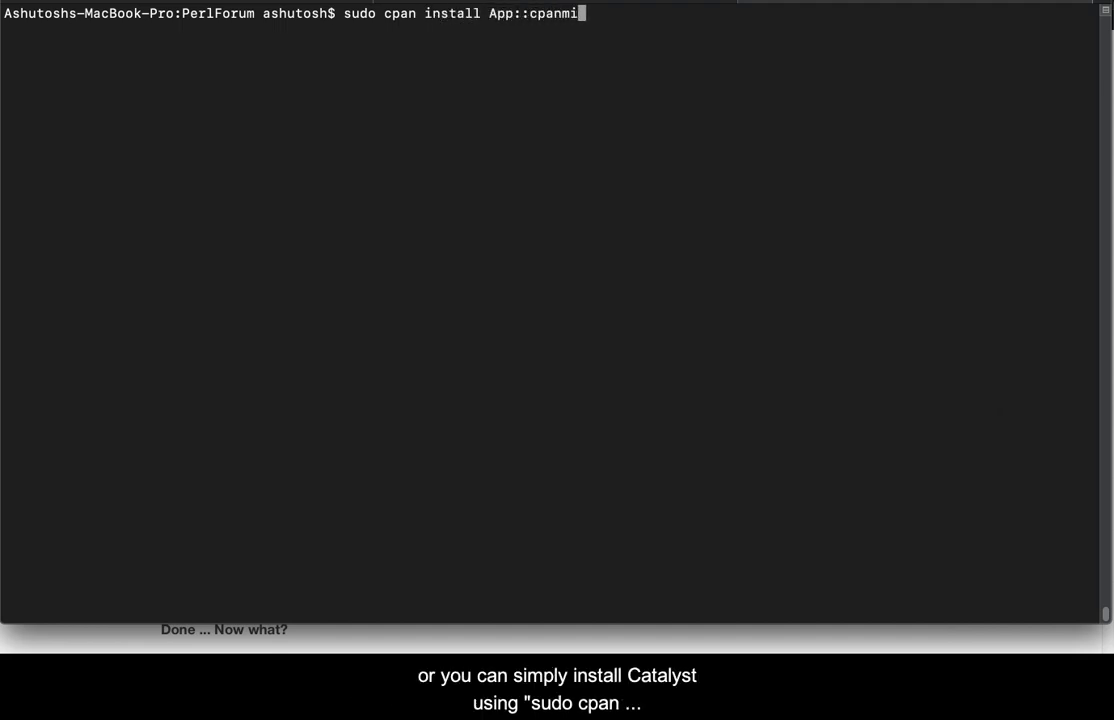
{"action": "type", "text": "n"}
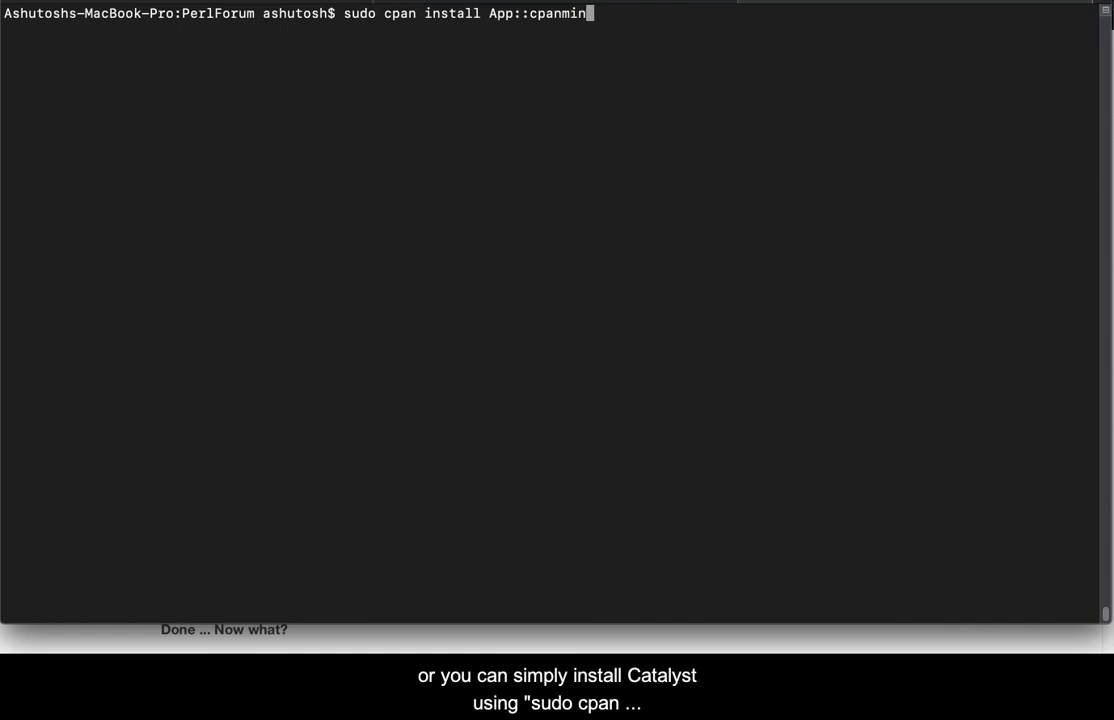
Step: Replace the cpanminus module name with 'Catalyst::Devel'
{"action": "key", "text": "Backspace"}
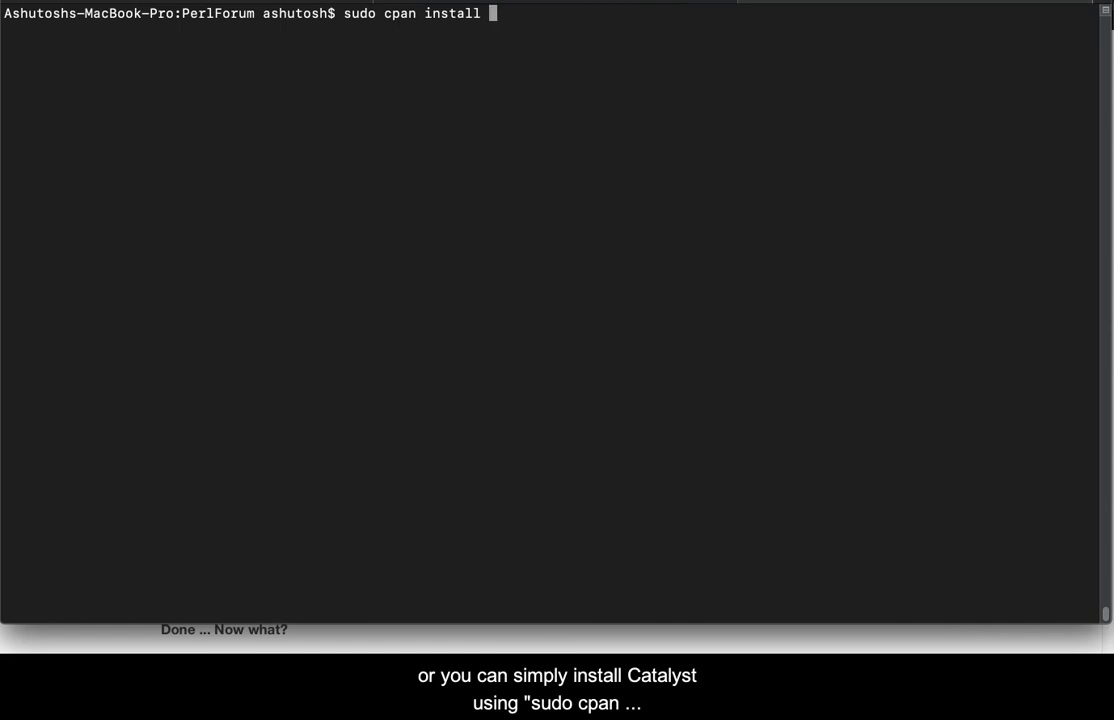
{"action": "type", "text": "Catalyst"}
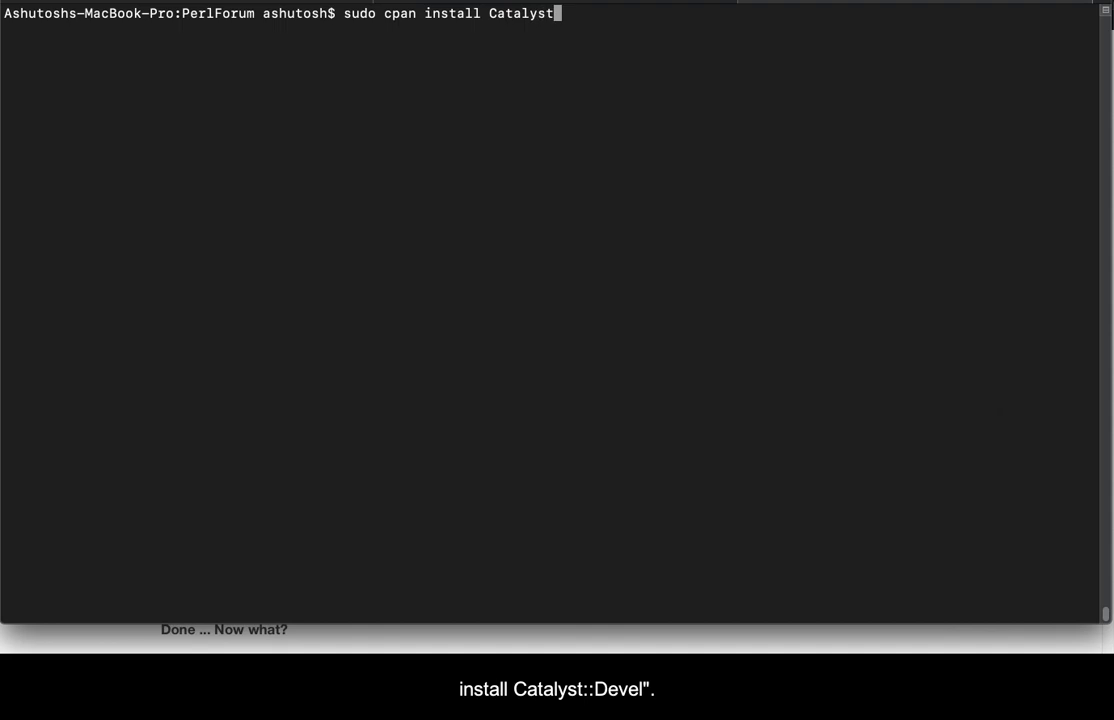
{"action": "type", "text": "::Devel"}
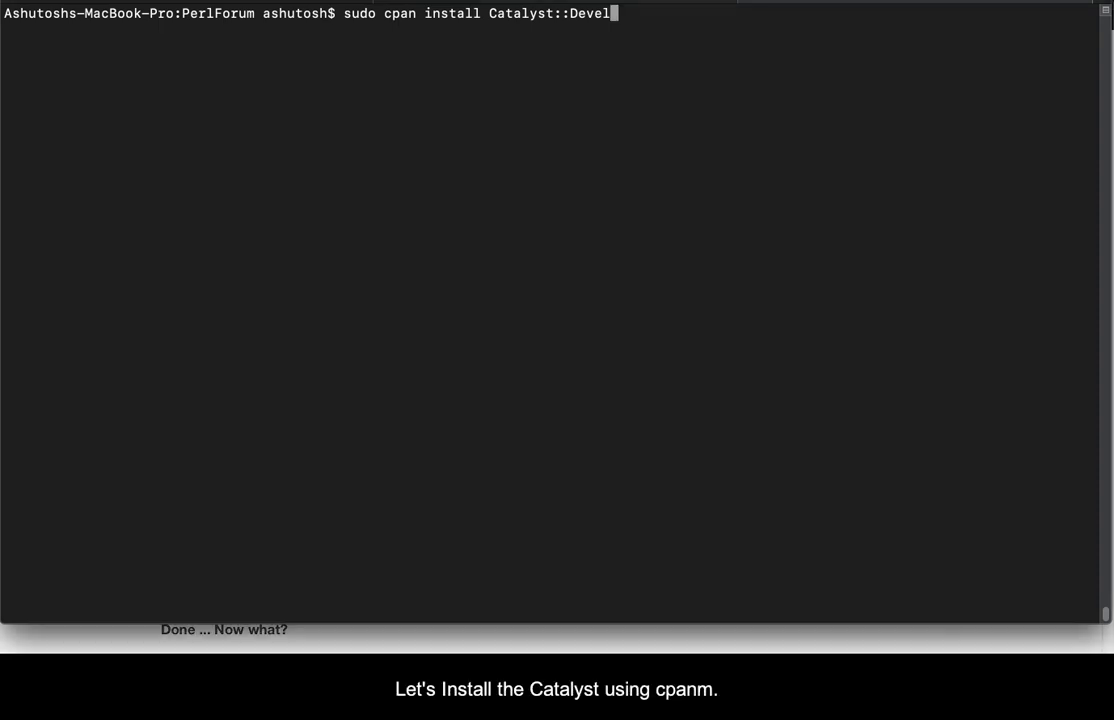
Step: Rewrite the command as 'sudo cpanm Catalyst::Devel' and run it, reaching the password prompt
{"action": "key", "text": "Backspace"}
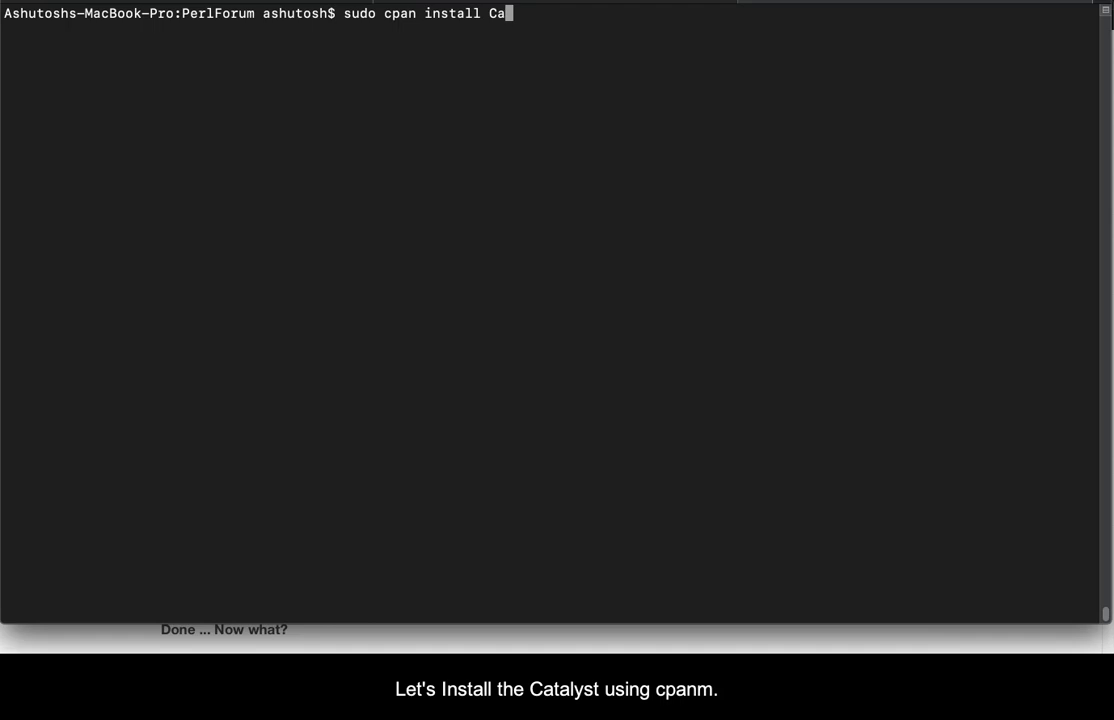
{"action": "key", "text": "BackSpace"}
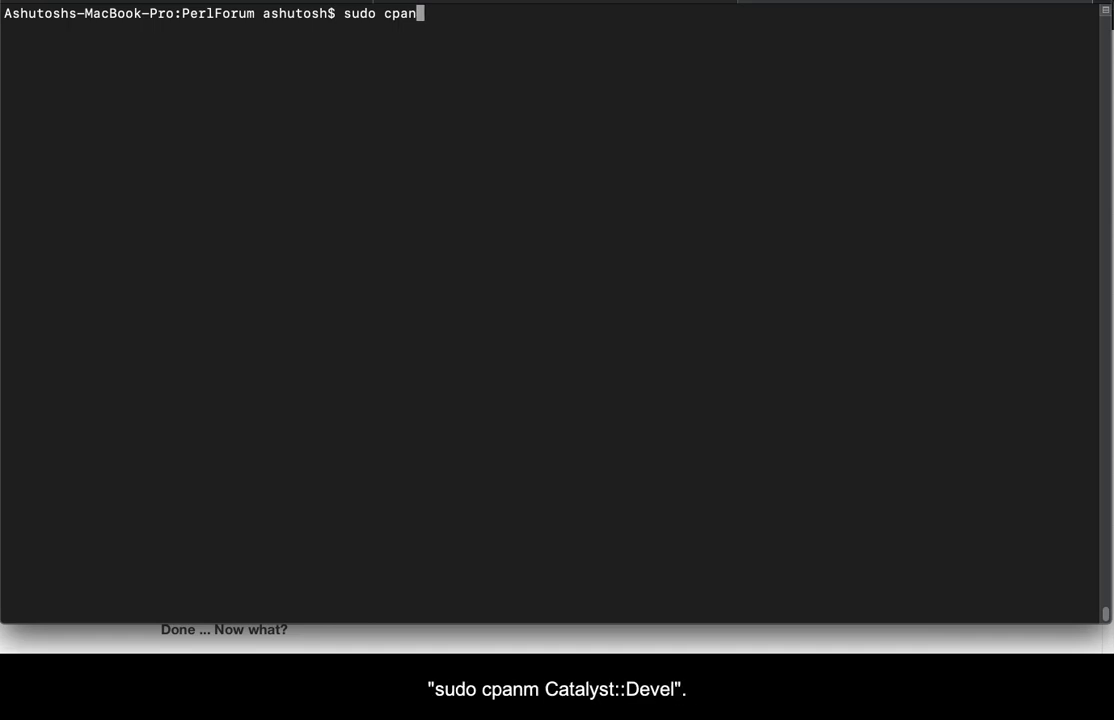
{"action": "type", "text": "m"}
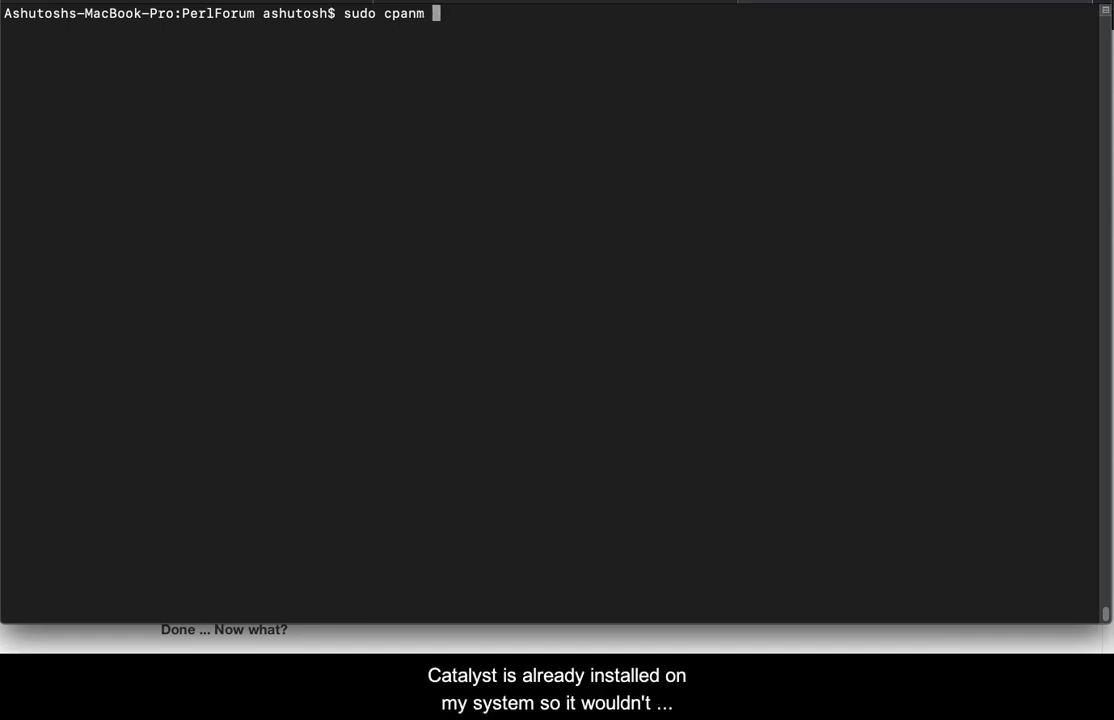
{"action": "type", "text": "Cataly"}
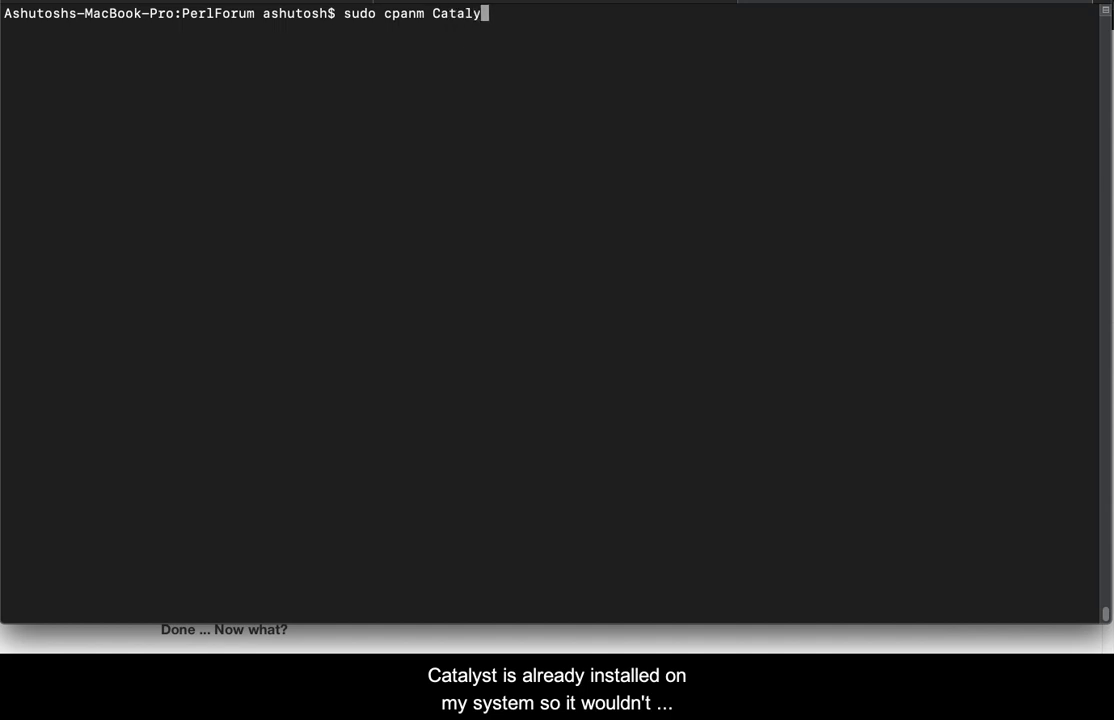
{"action": "type", "text": "st::Devel"}
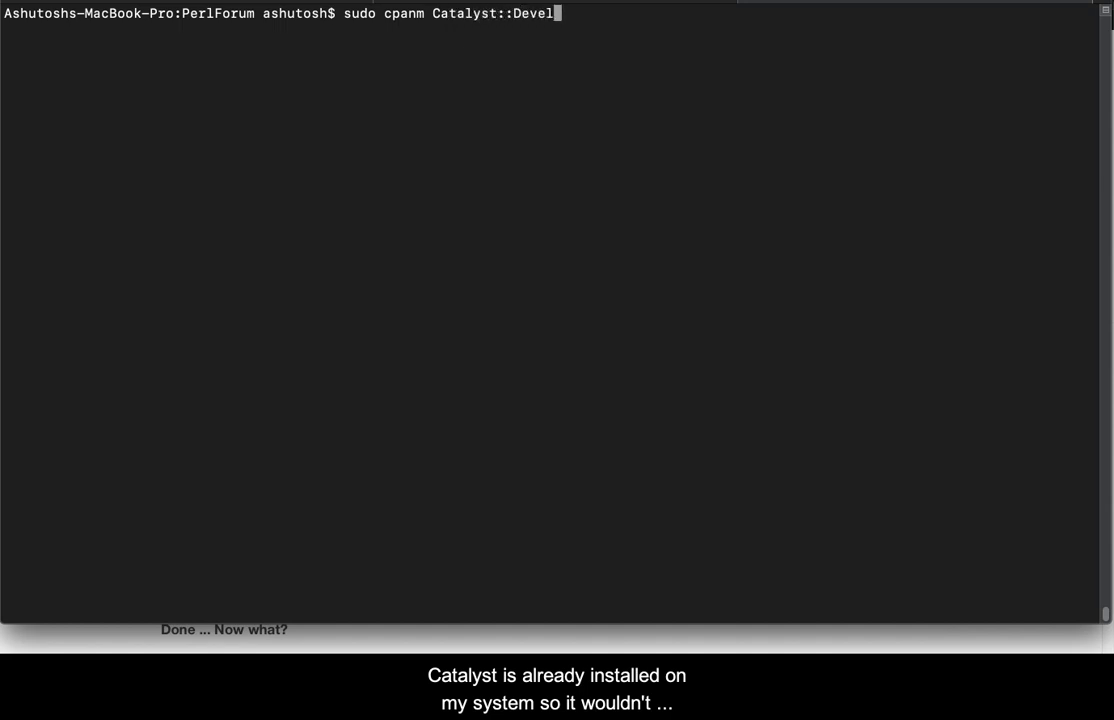
{"action": "key", "text": "Return"}
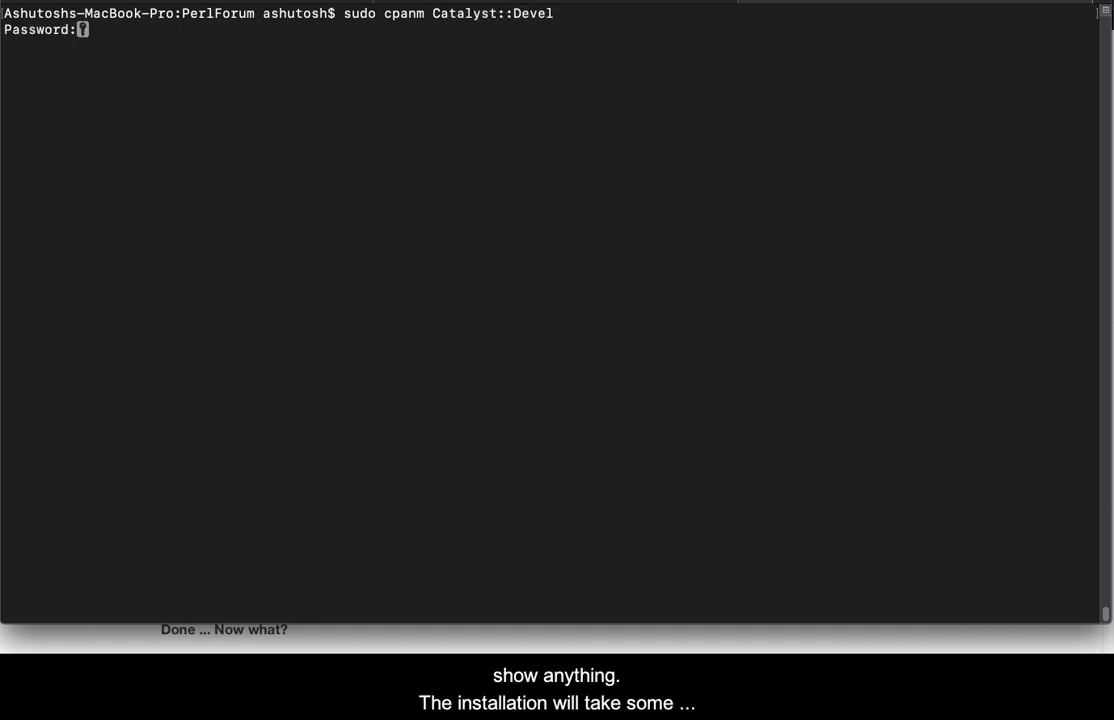